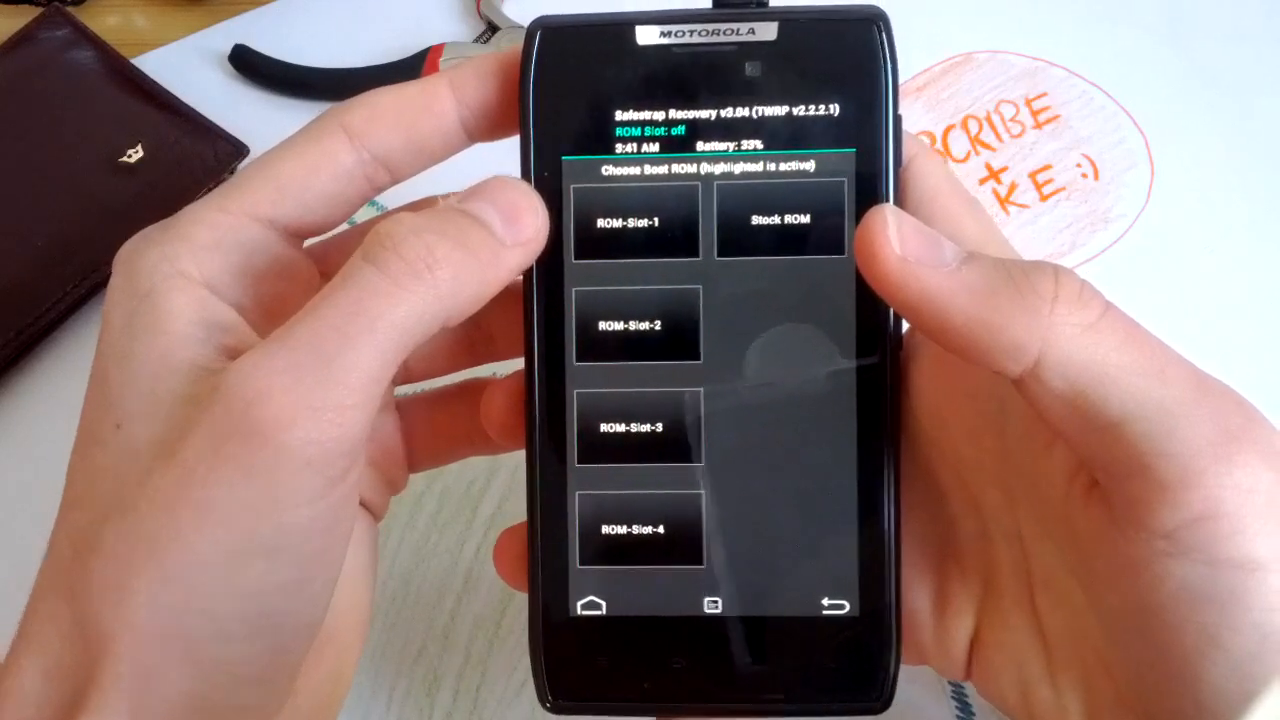
Step: Select ROM-Slot-1 on Choose Boot ROM to reach its Manage ROM Slot screen
click(632, 218)
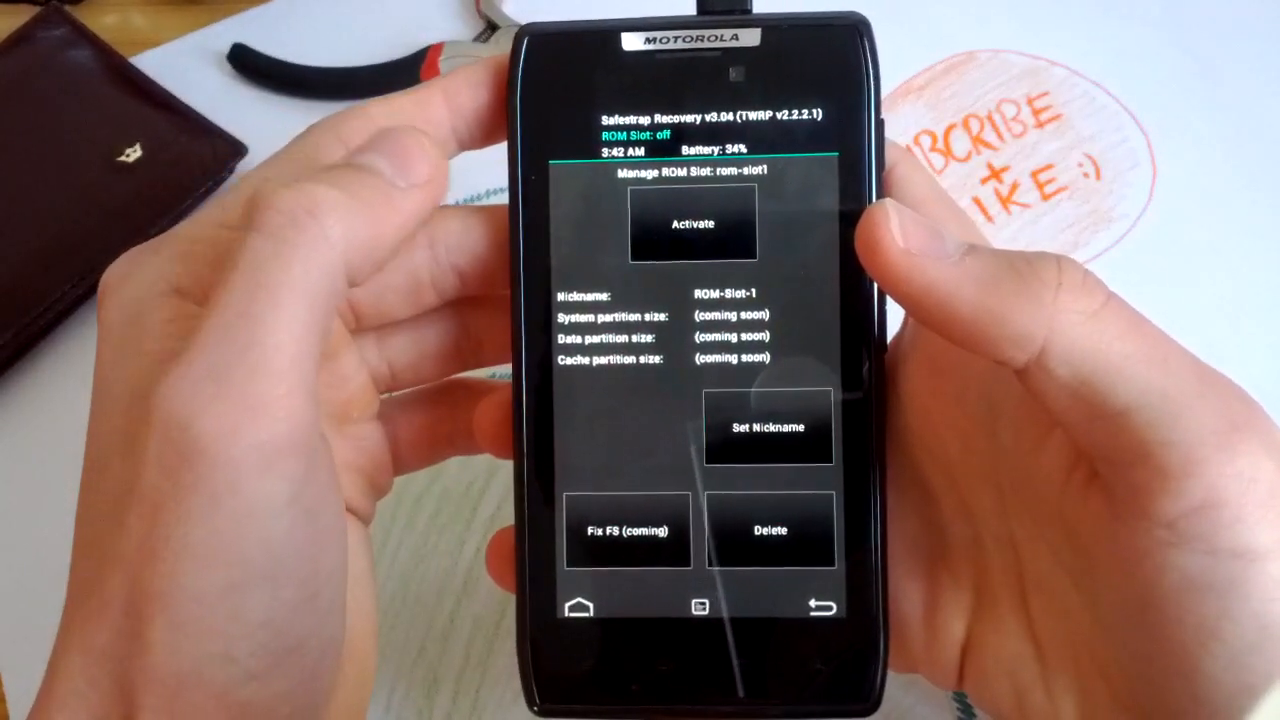